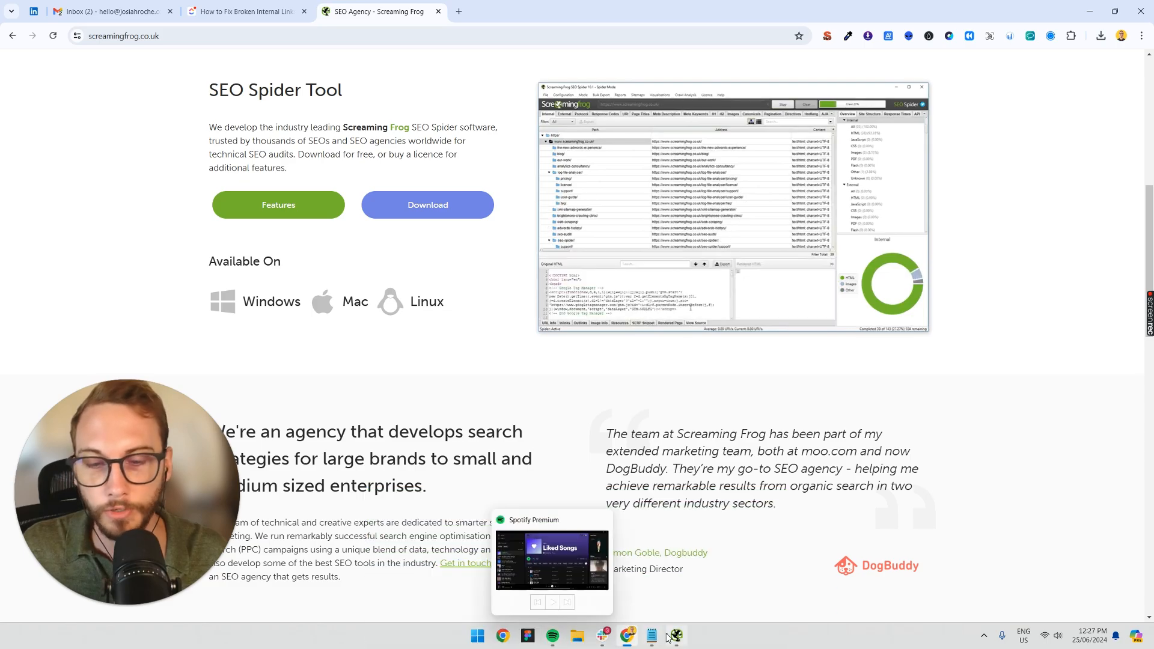
left_click(675, 636)
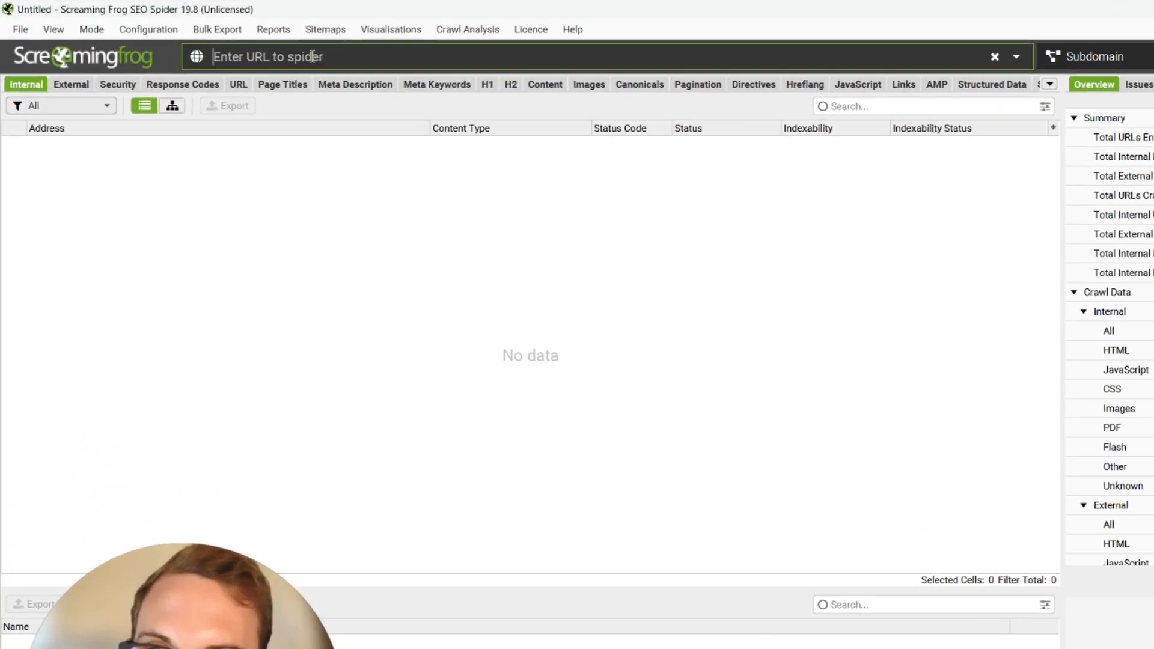
type("https://josiahroche.co/")
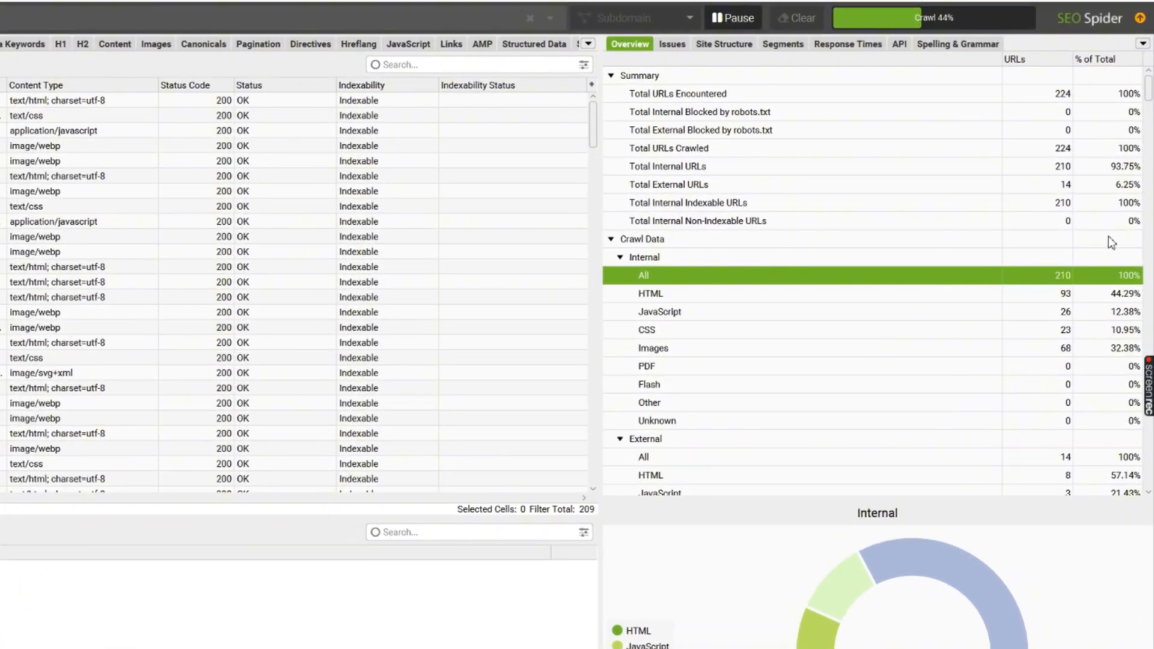
Step: Filter the Overview's Response Codes to Client Error (4xx), listing the six 403/404/429 URLs
scroll("down", 3)
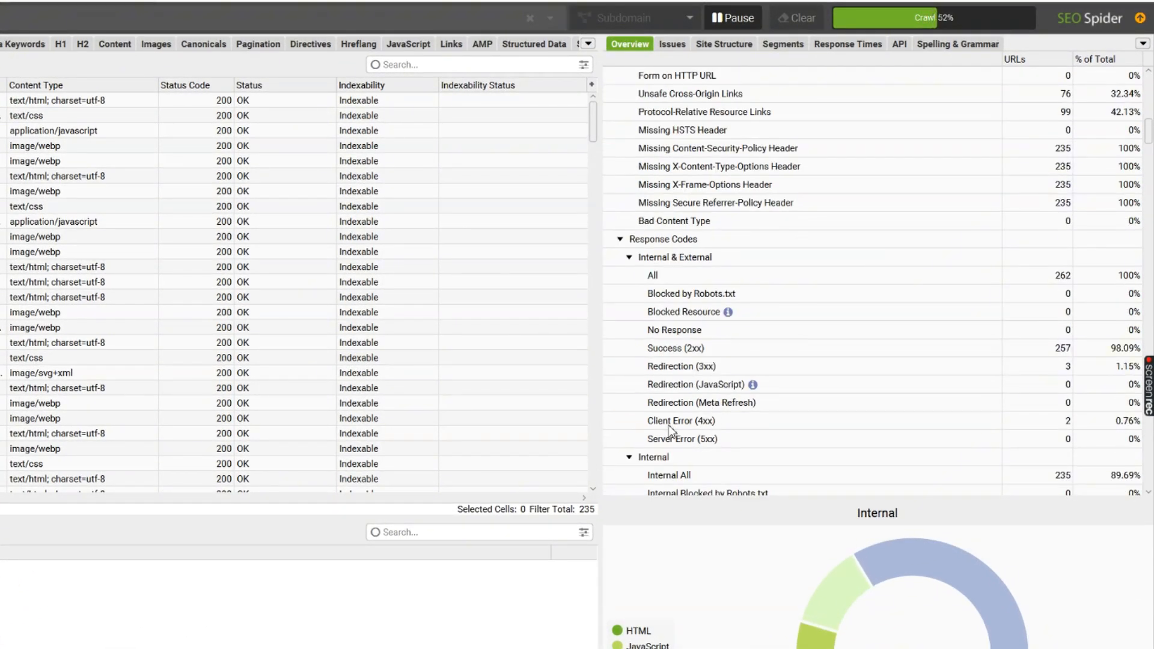
left_click(678, 421)
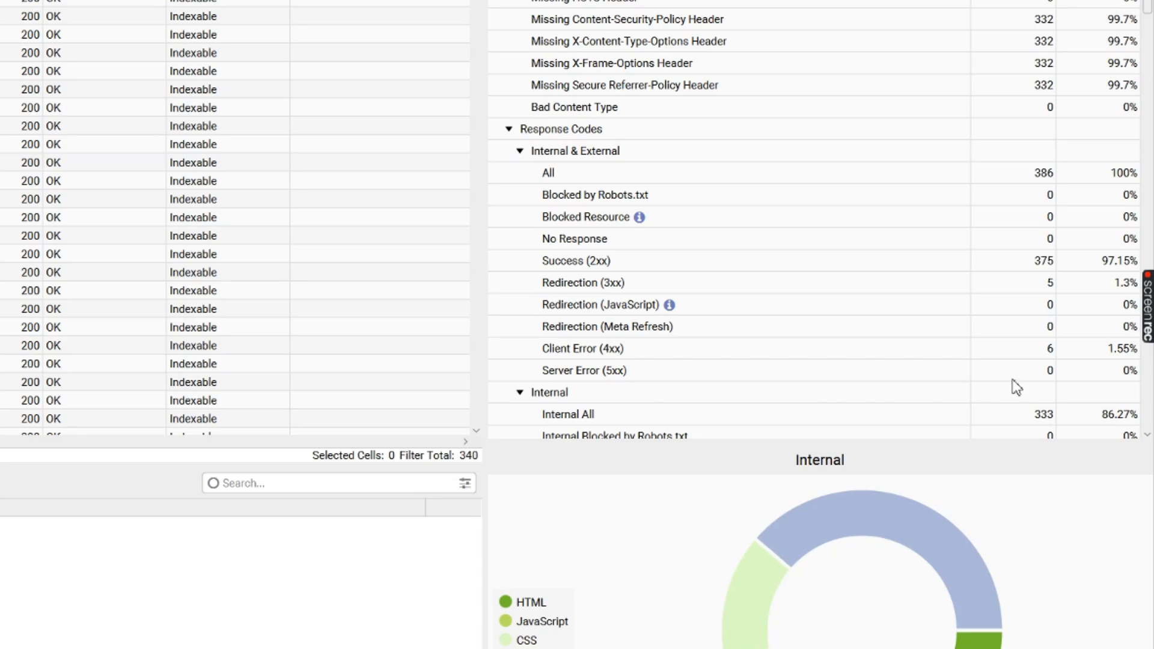
left_click(582, 348)
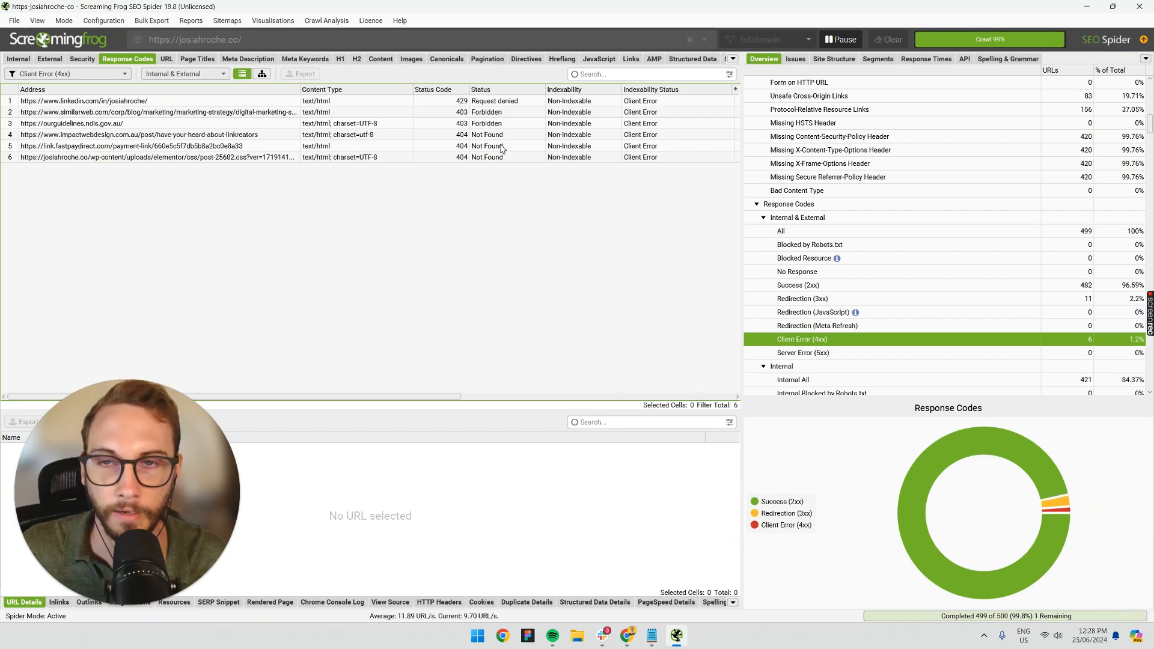
left_click(495, 101)
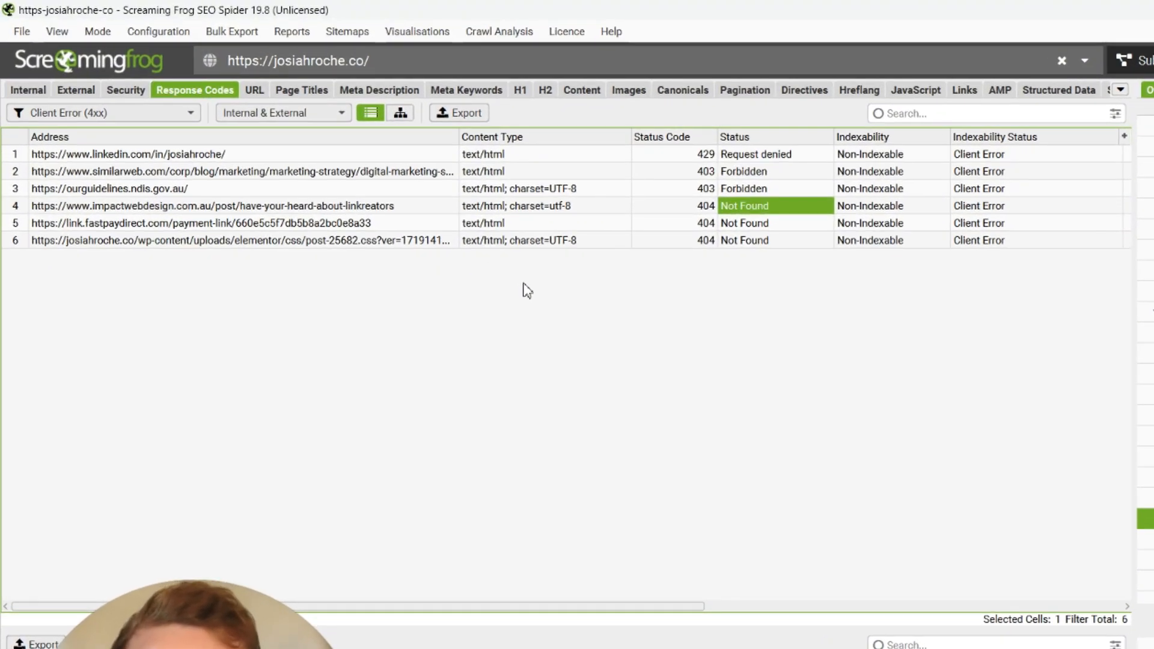
left_click(209, 205)
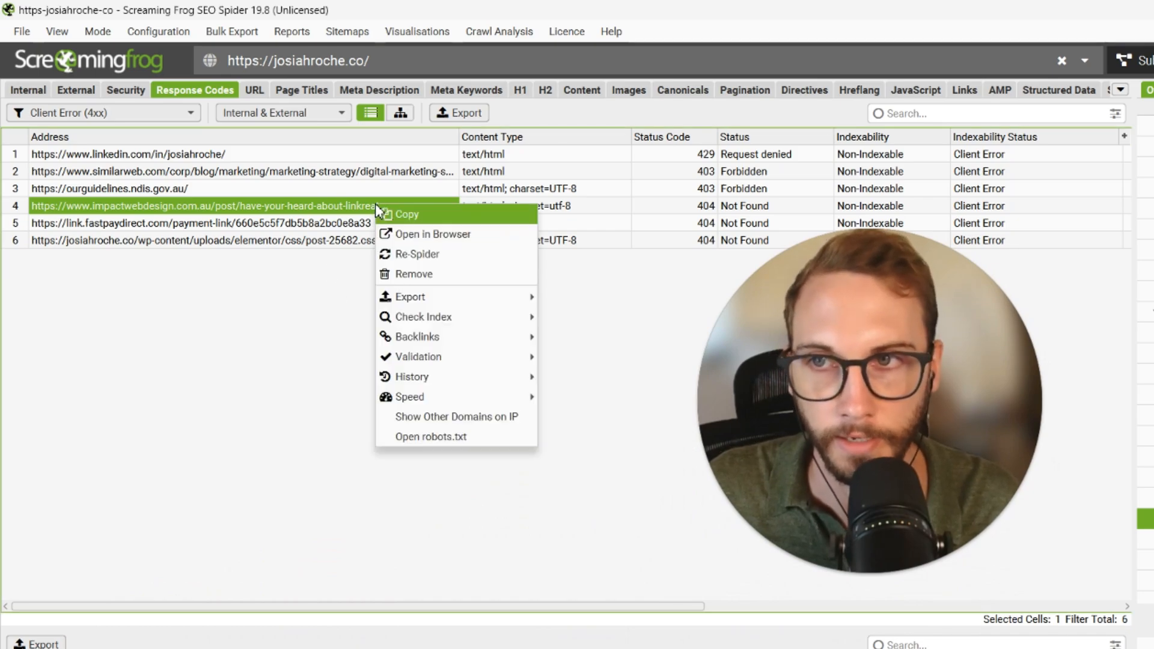
mouse_move(413, 234)
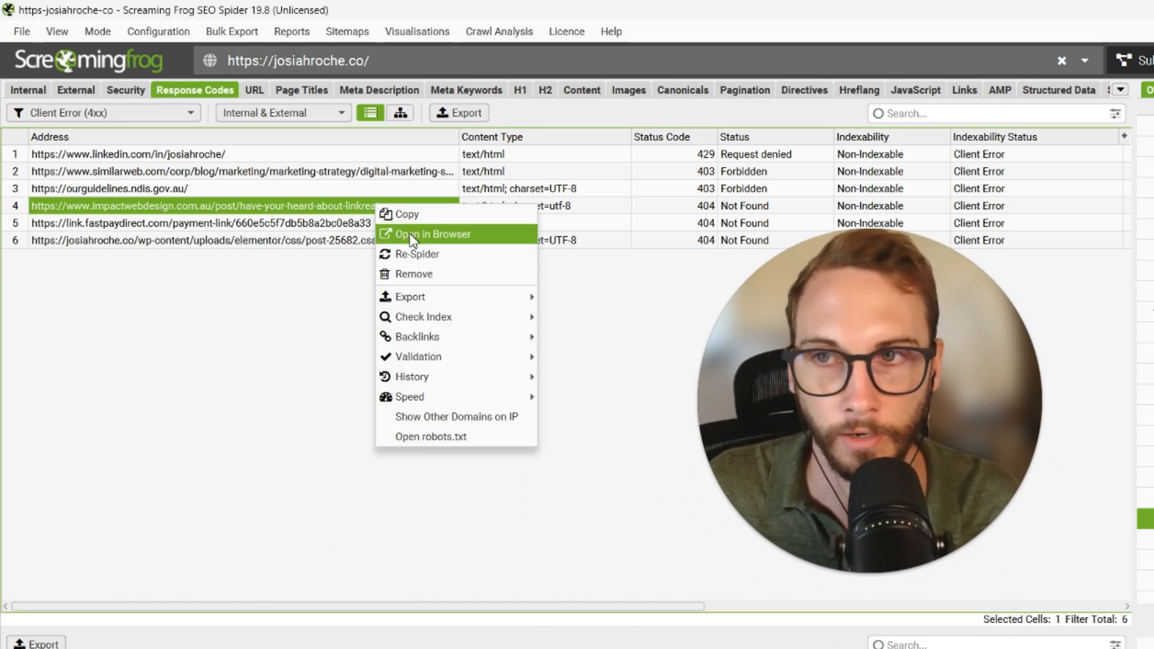
left_click(433, 234)
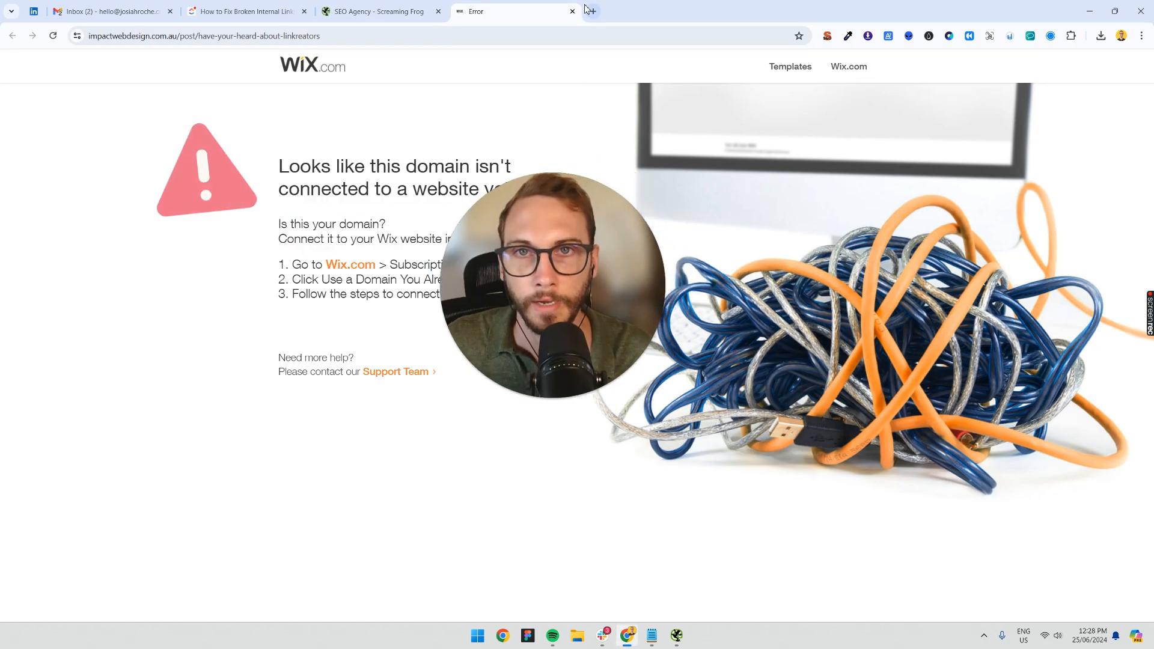
left_click(572, 11)
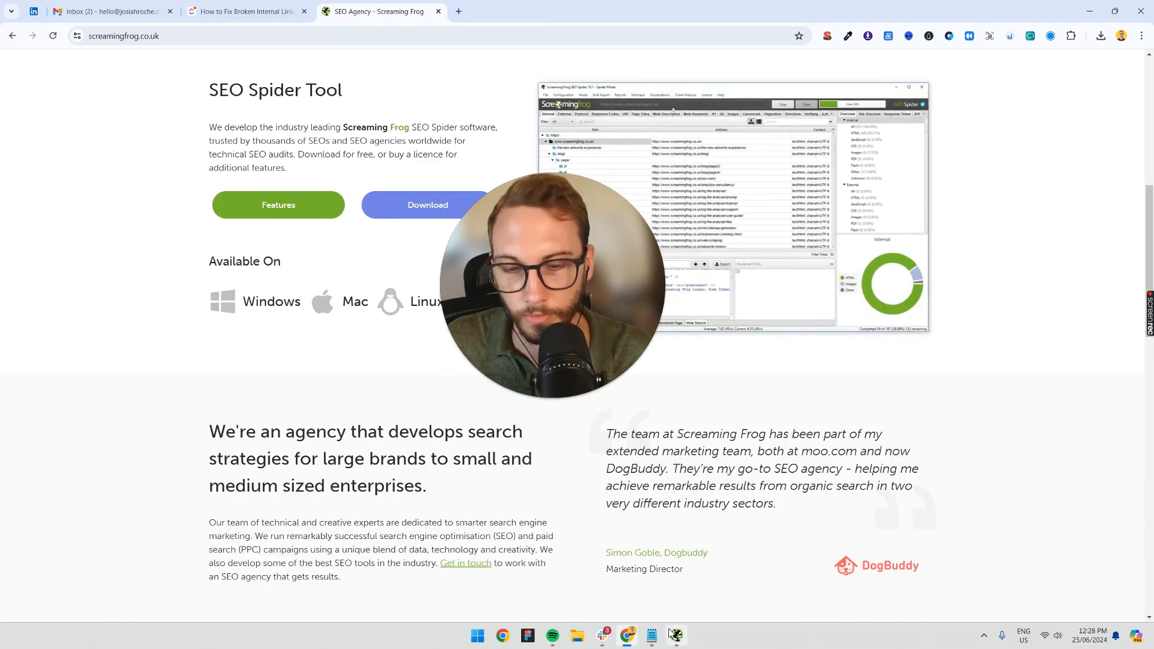
left_click(673, 636)
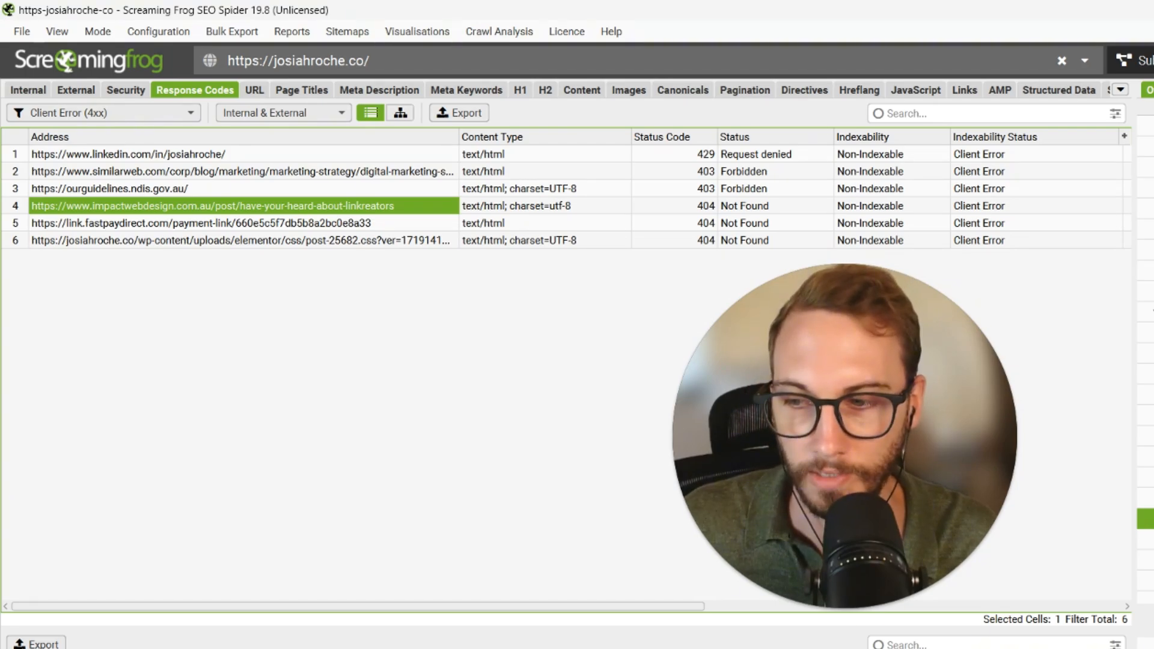
Step: Show the broken URL's inlink from the link-building blog post with anchor 'potential link partners'
left_click(89, 577)
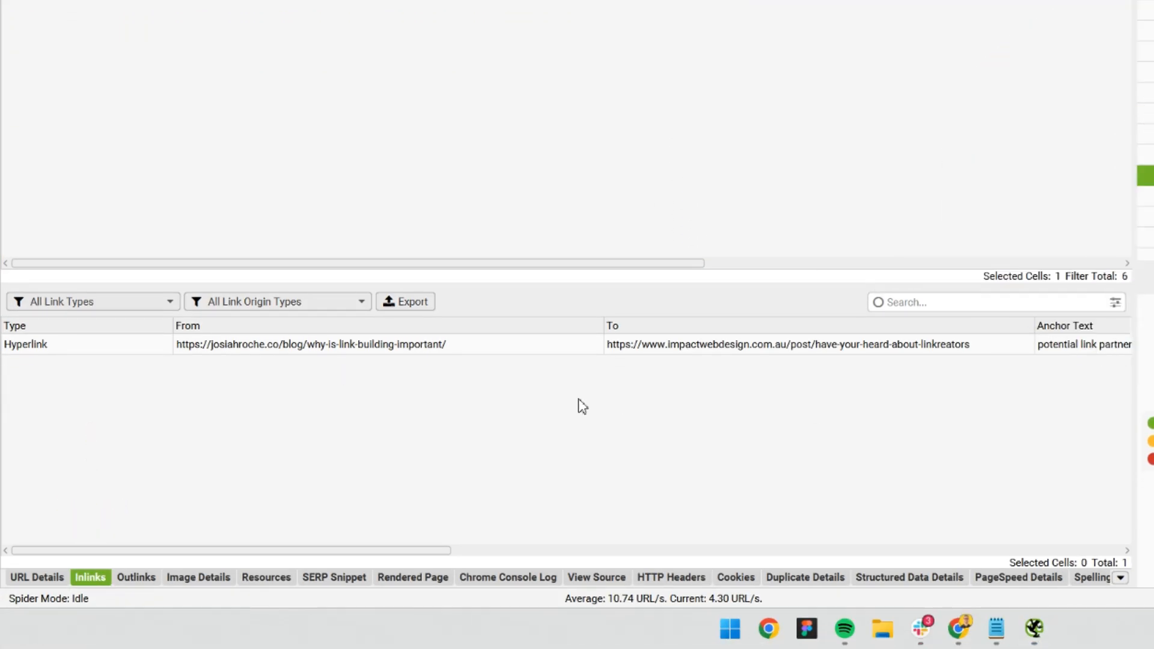
left_click(309, 344)
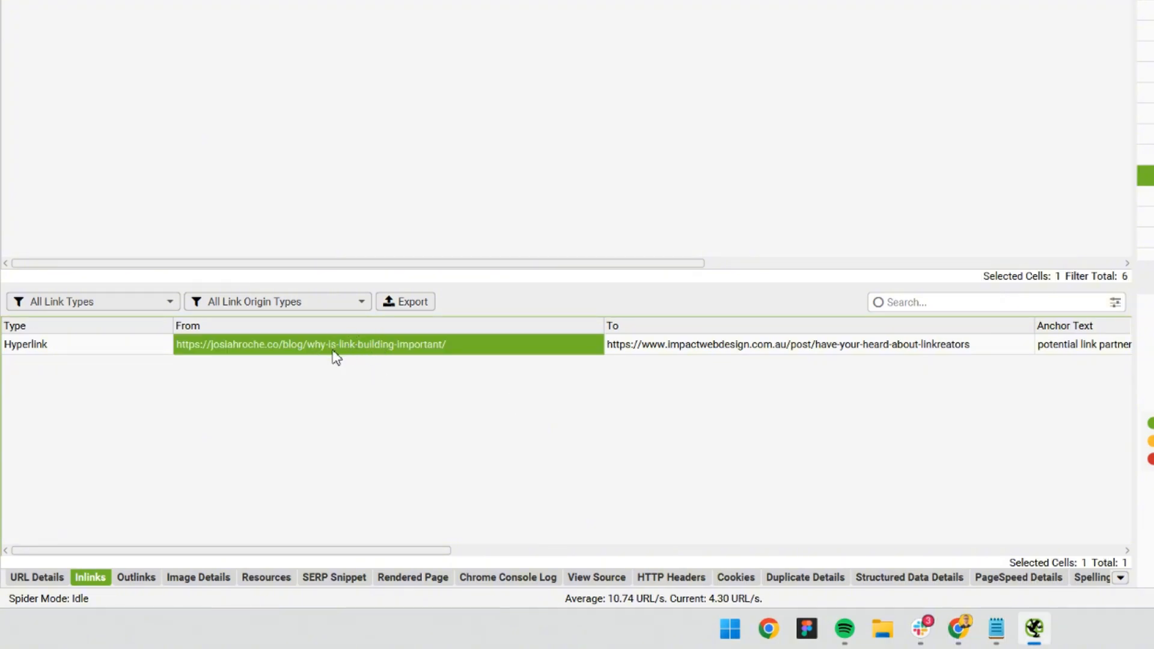
mouse_move(473, 356)
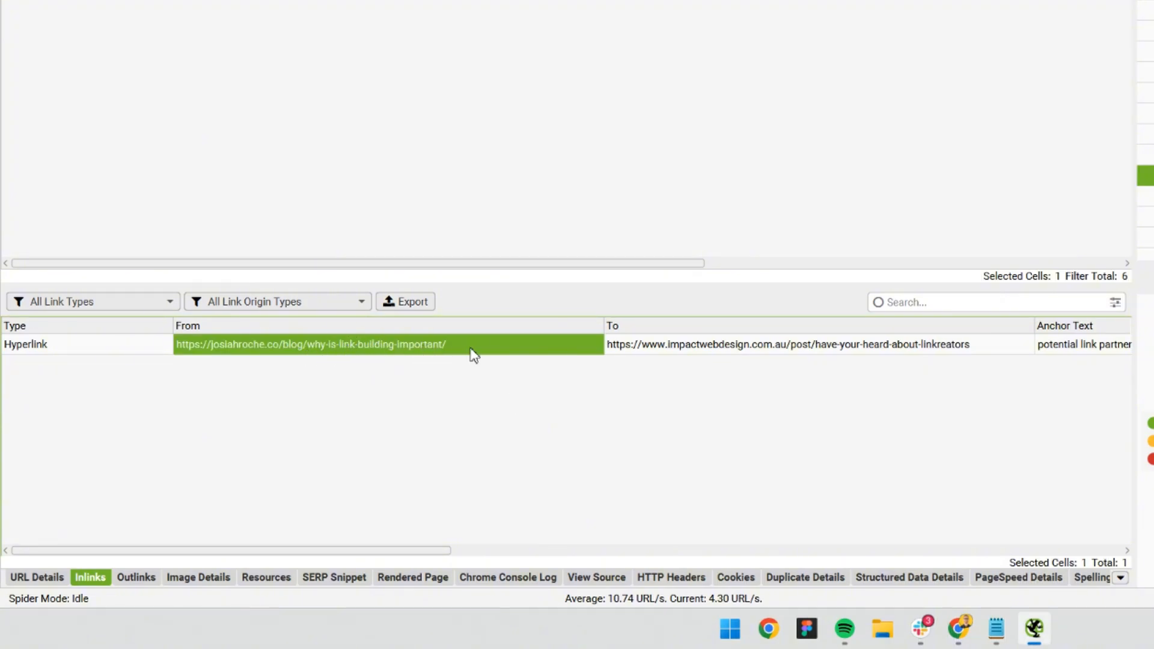
left_click(788, 344)
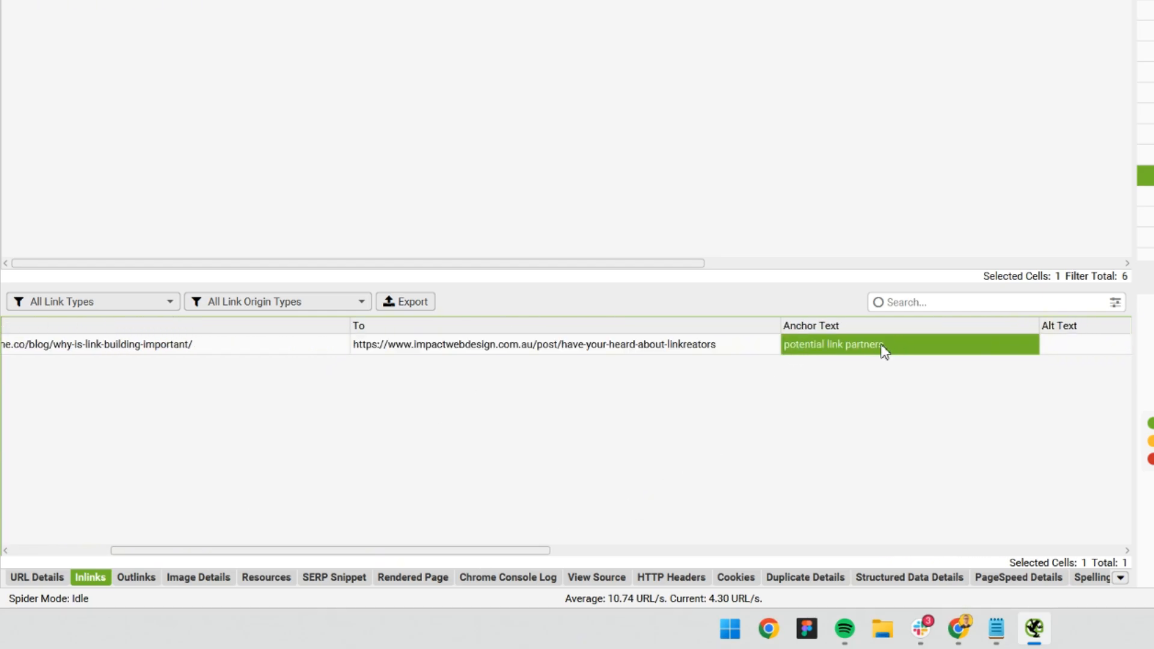
mouse_move(804, 377)
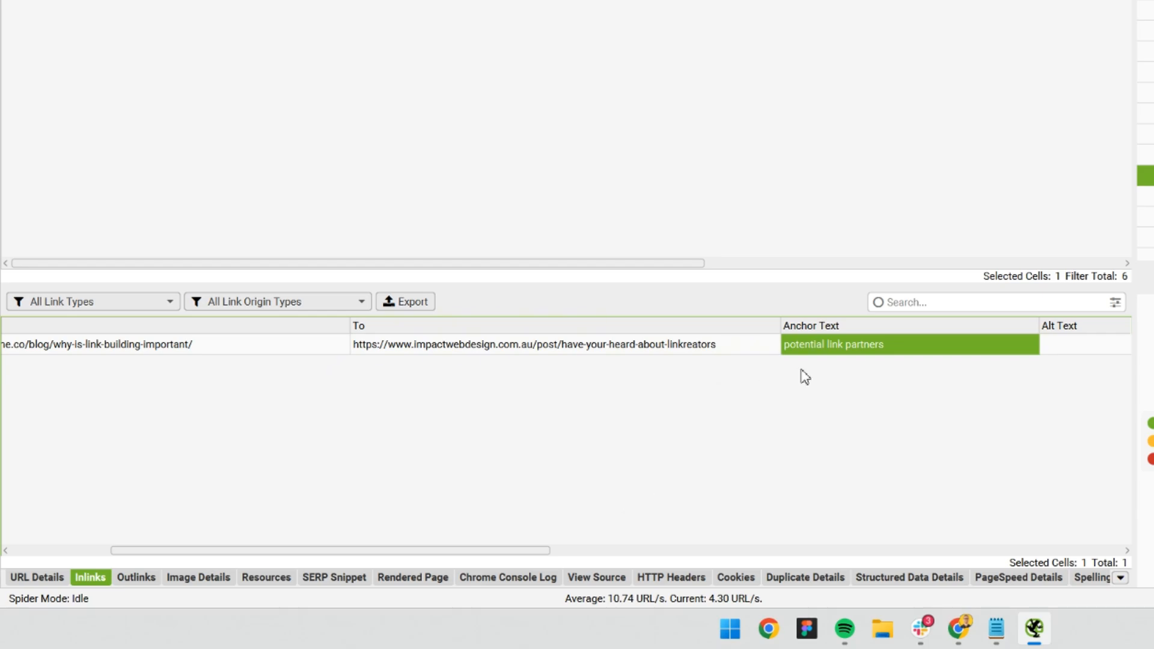
mouse_move(540, 564)
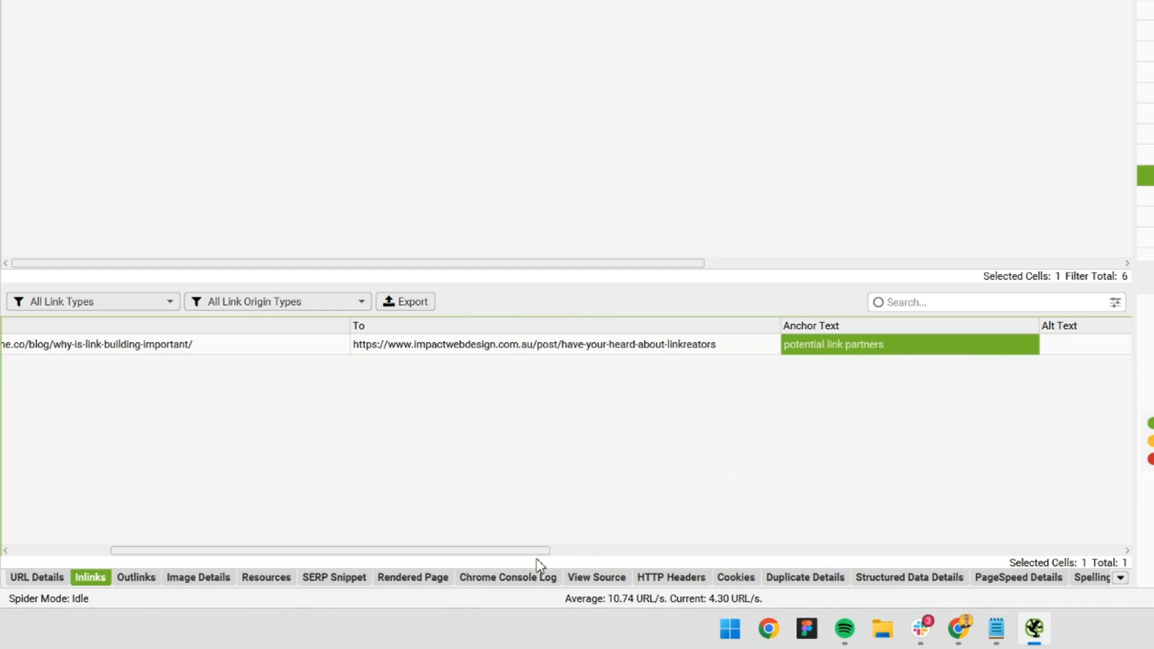
right_click(309, 344)
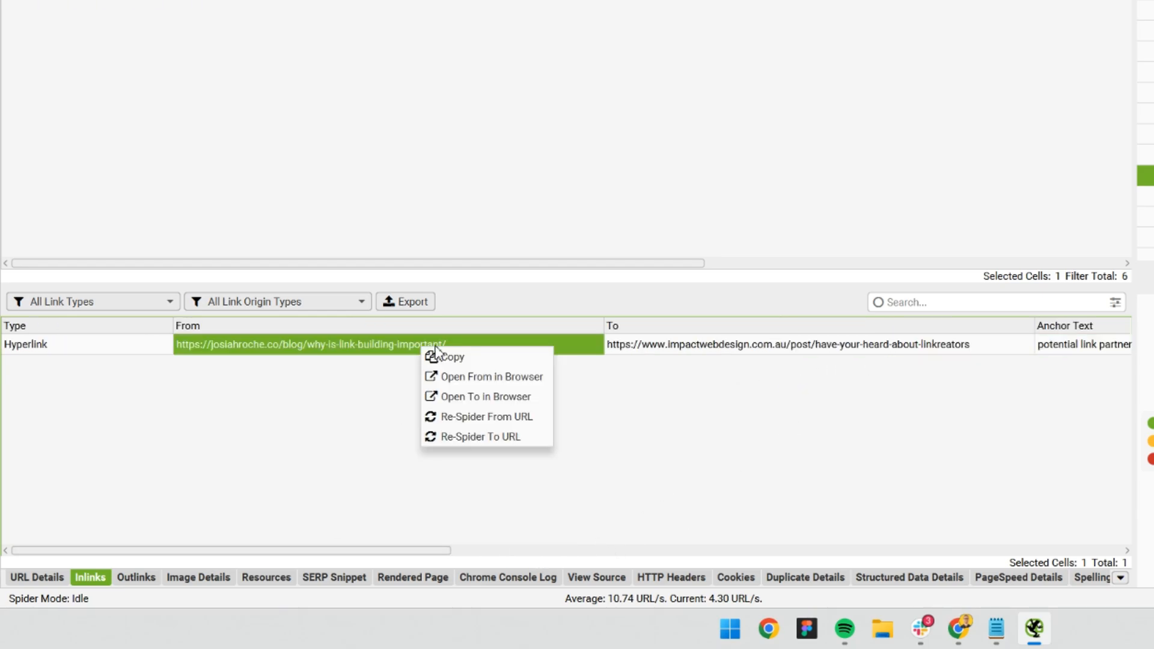
mouse_move(491, 361)
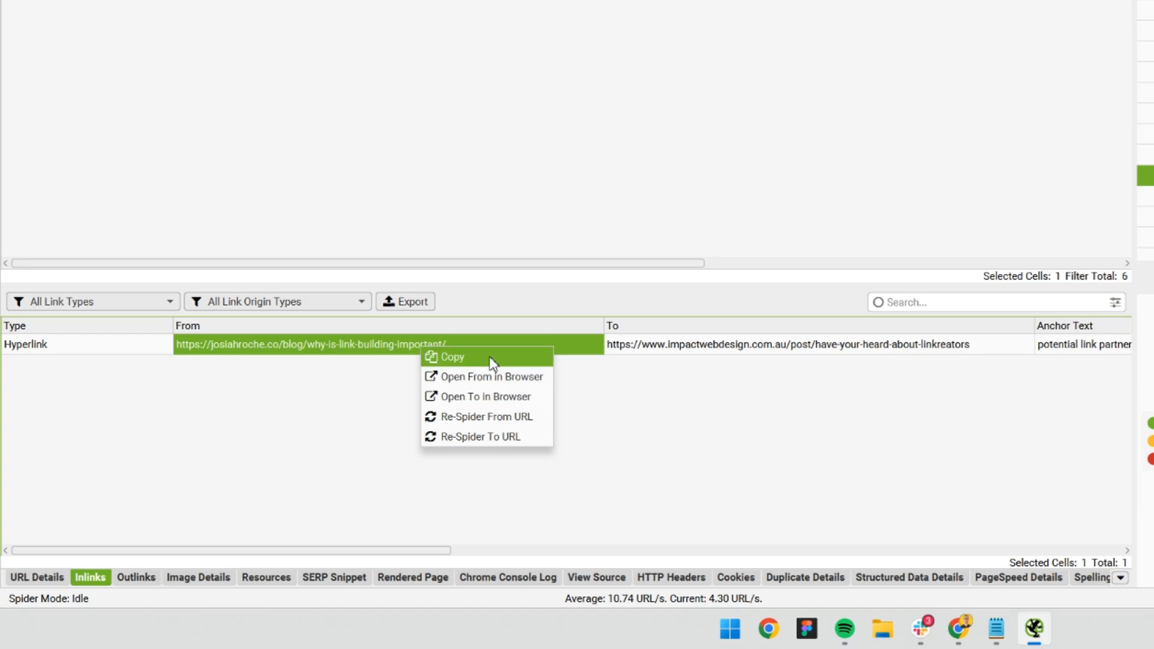
Step: Open the blog post in Chrome, follow 'potential link partners' to the dead Wix page, and close it
left_click(487, 376)
type("potential link partners")
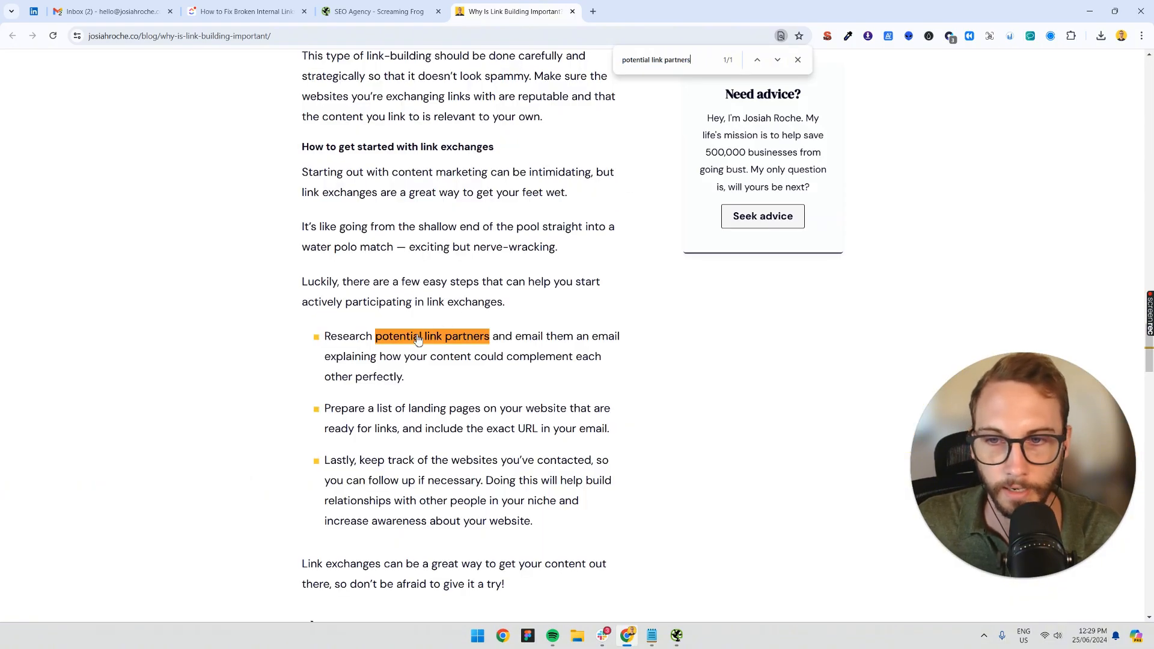
left_click(798, 60)
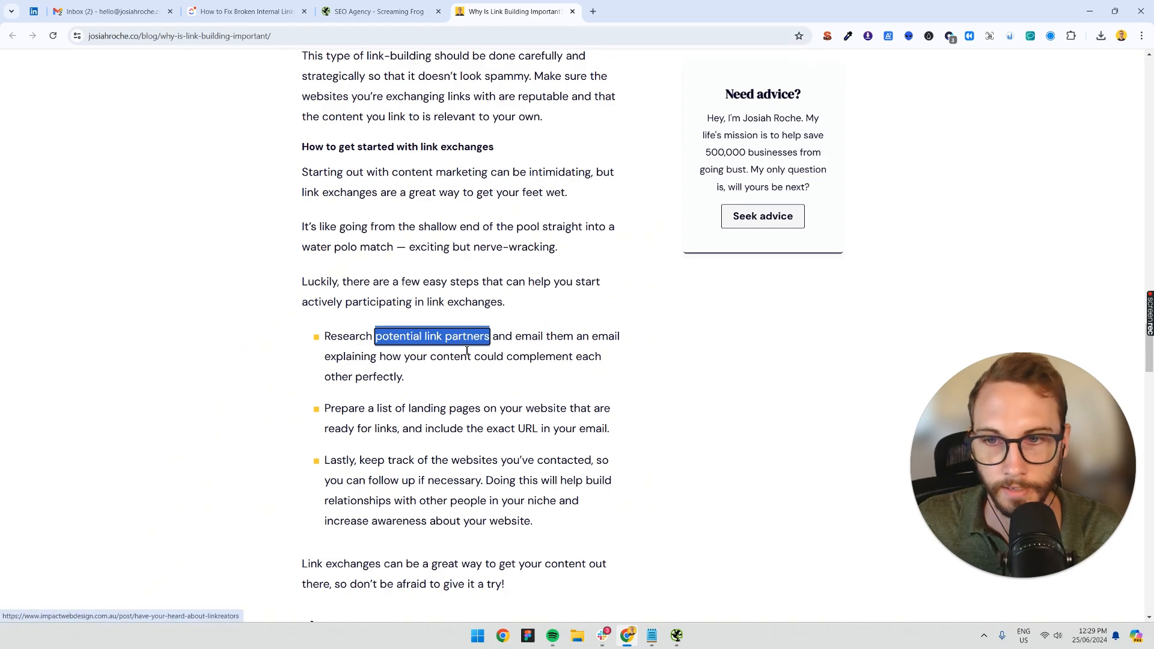
left_click(432, 335)
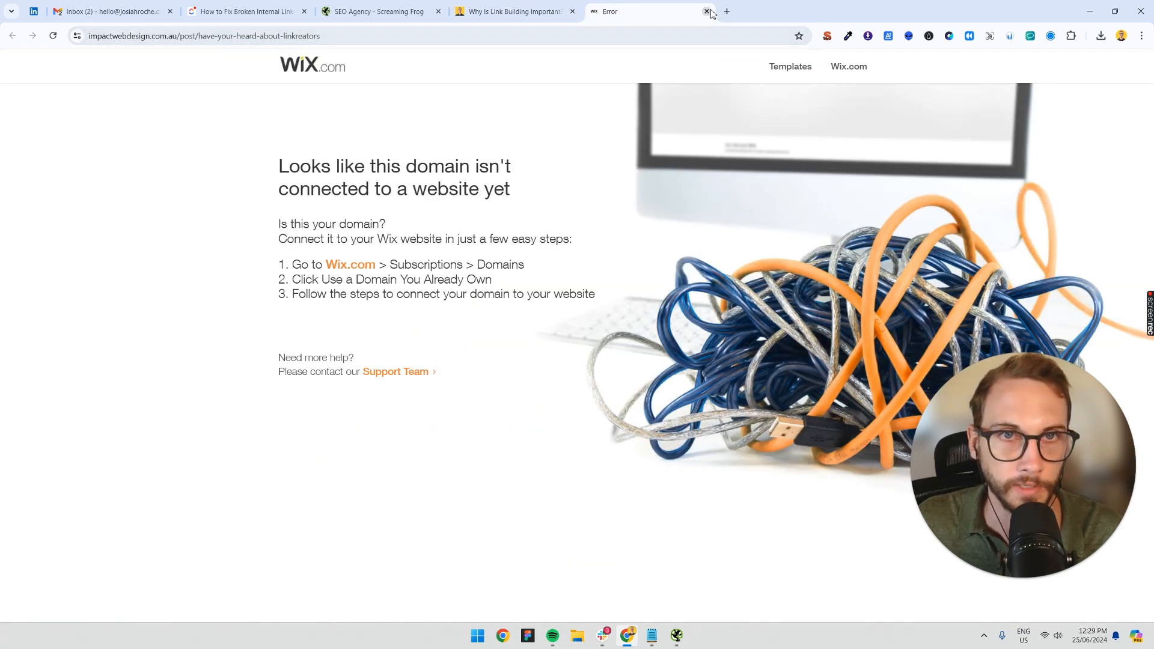
left_click(707, 11)
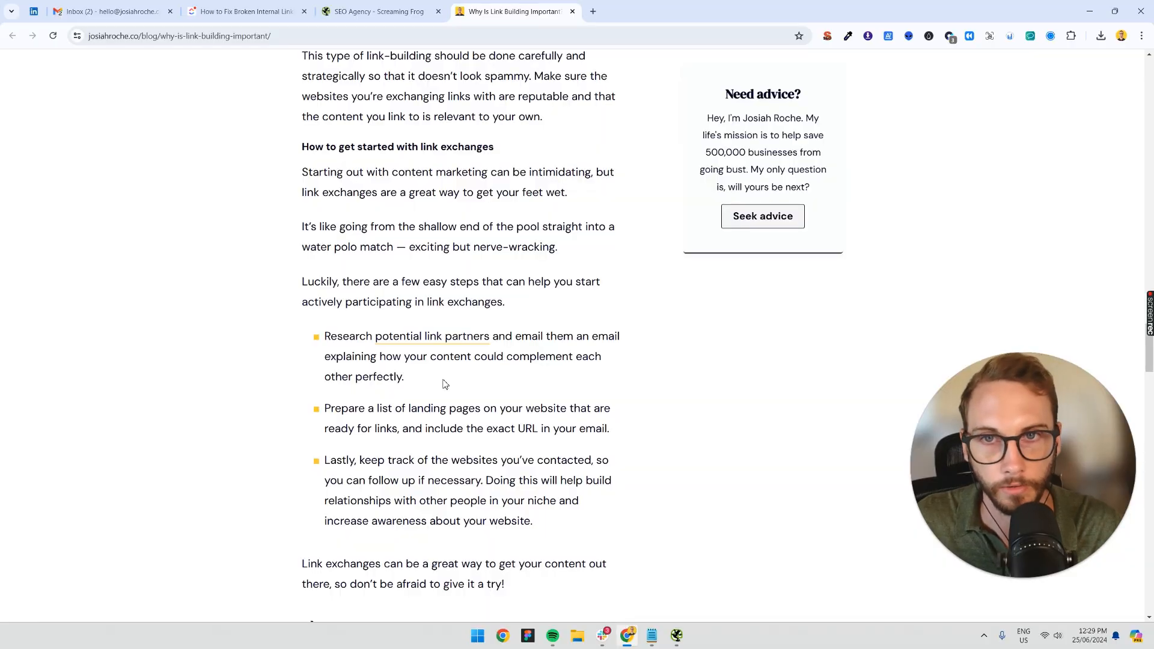
mouse_move(426, 345)
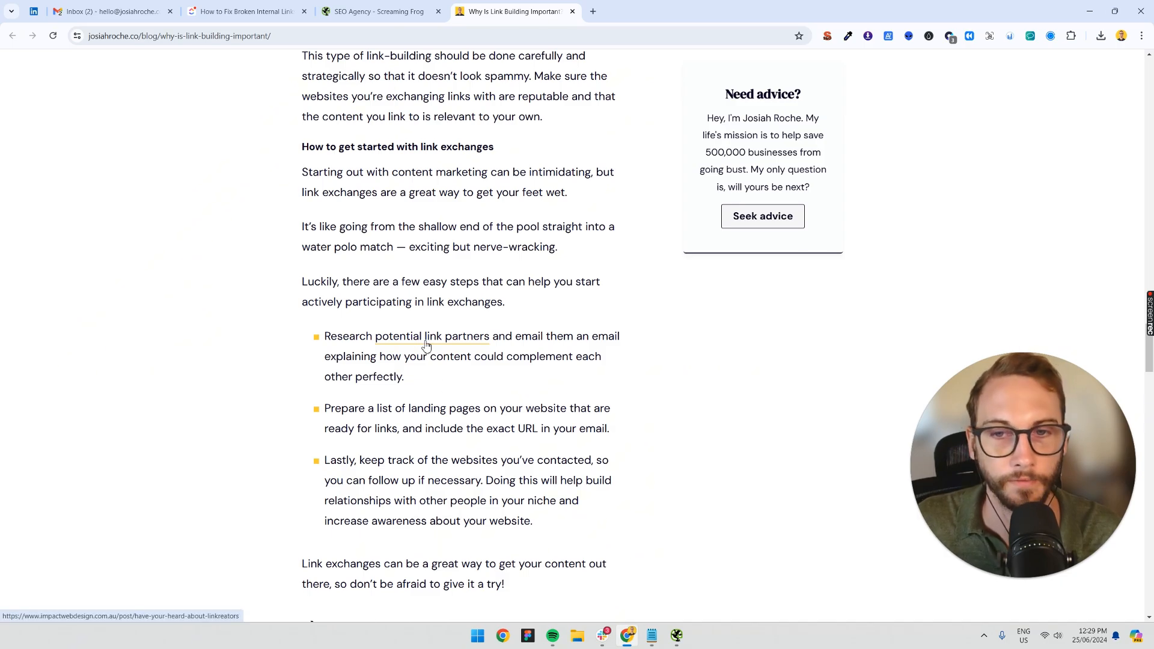